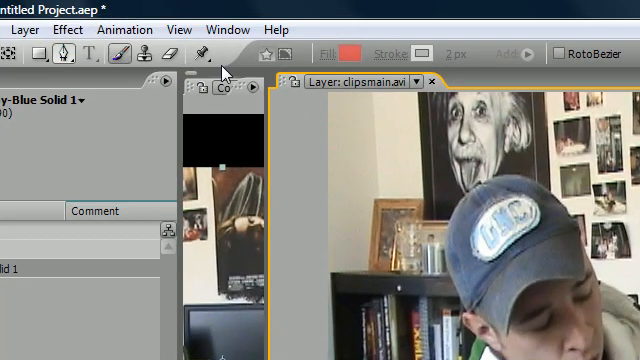
pyautogui.moveTo(584, 68)
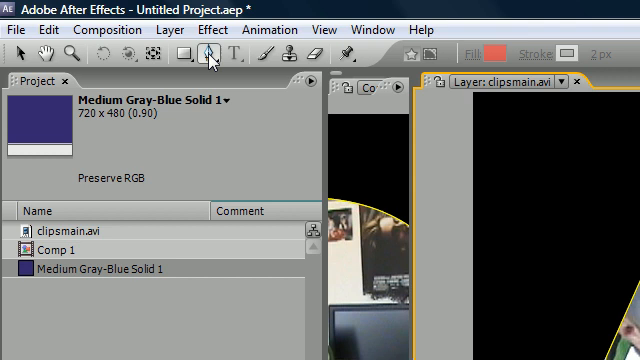
pyautogui.moveTo(209, 55)
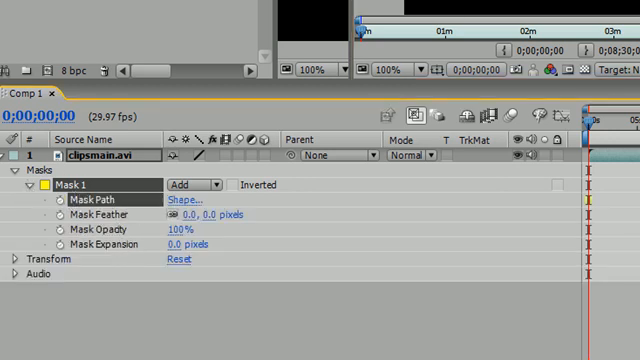
pyautogui.moveTo(62, 201)
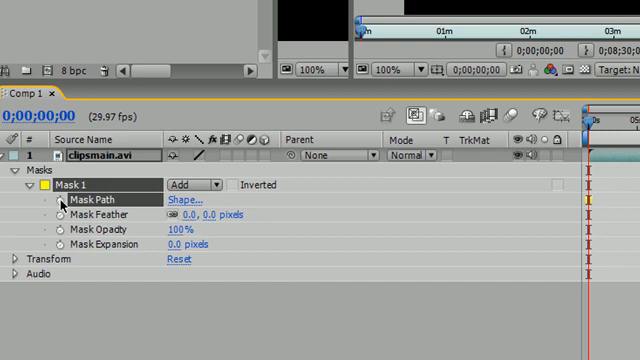